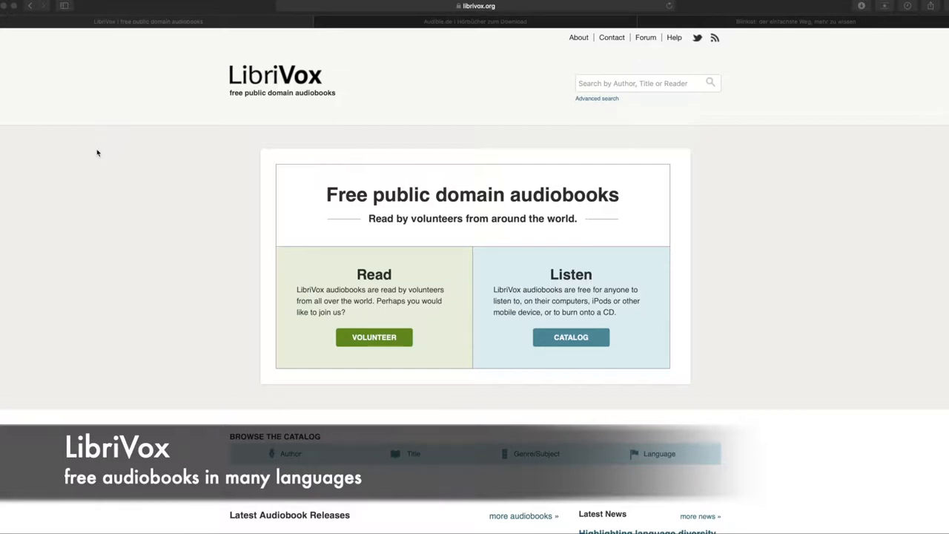
mouse_move(444, 270)
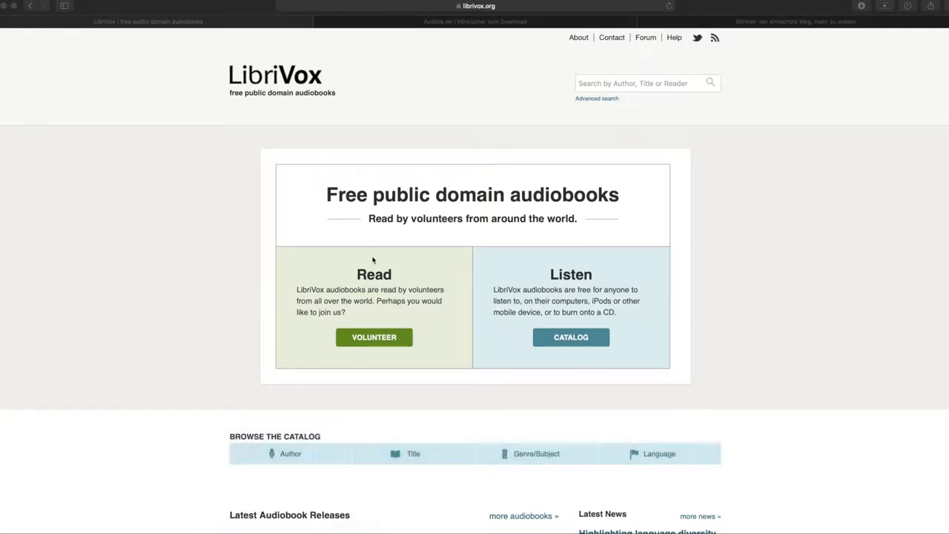
mouse_move(320, 273)
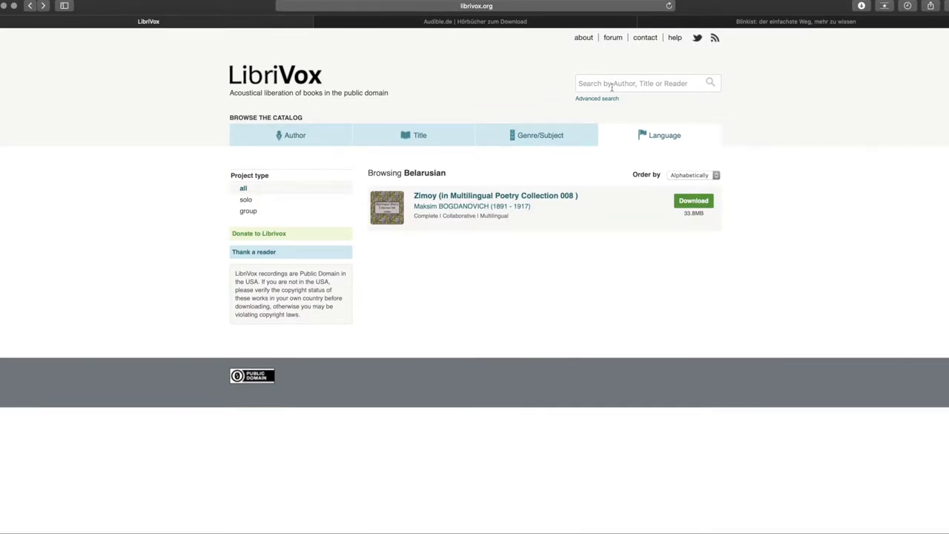
- Search the LibriVox catalog for 'jack london' and open his author page
click(638, 83)
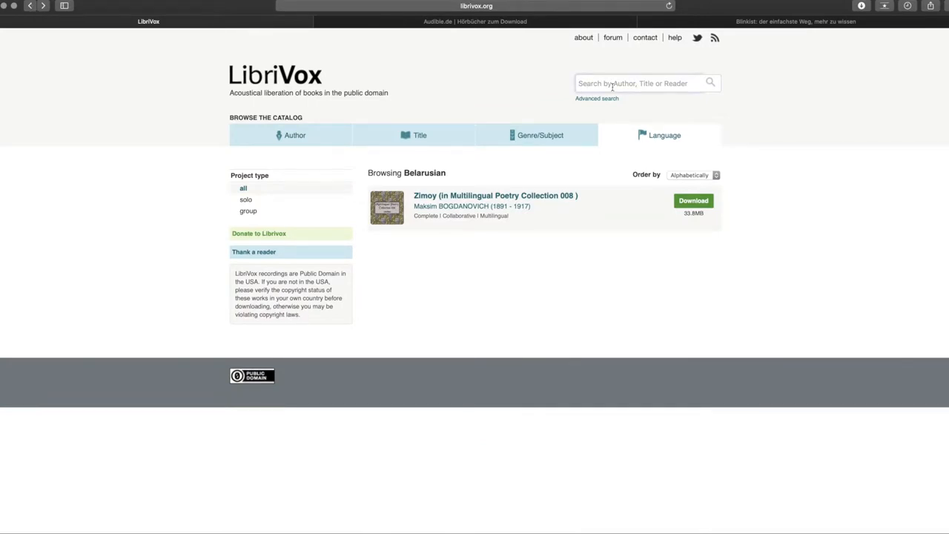
text(jack london)
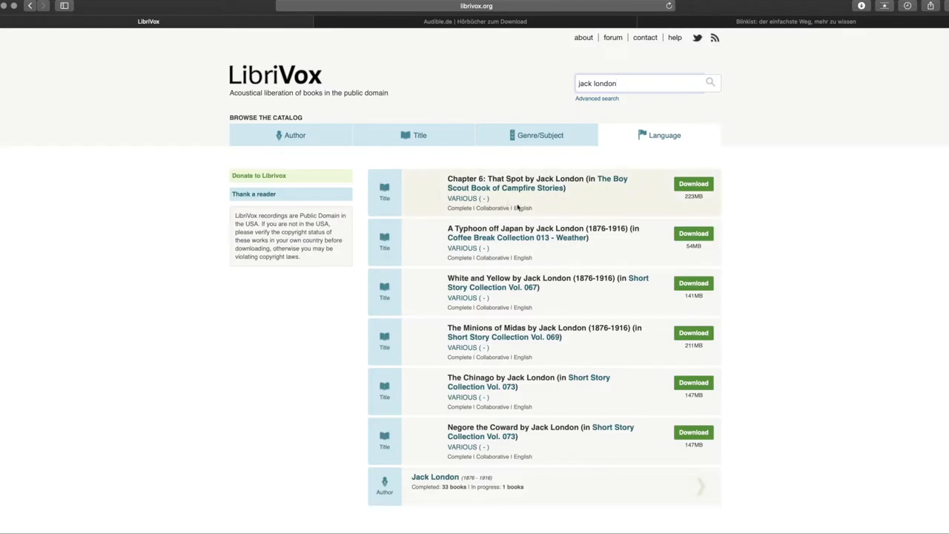
scroll(down, 3)
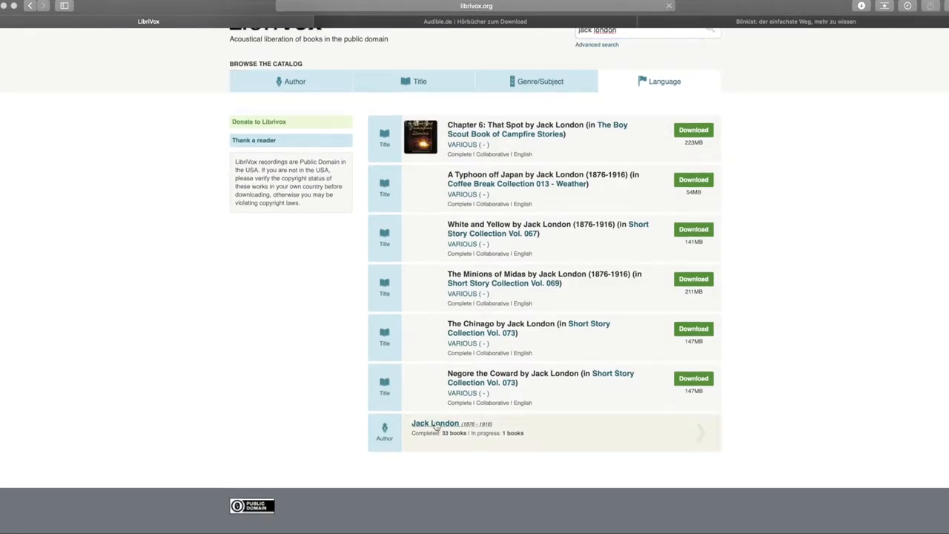
click(435, 424)
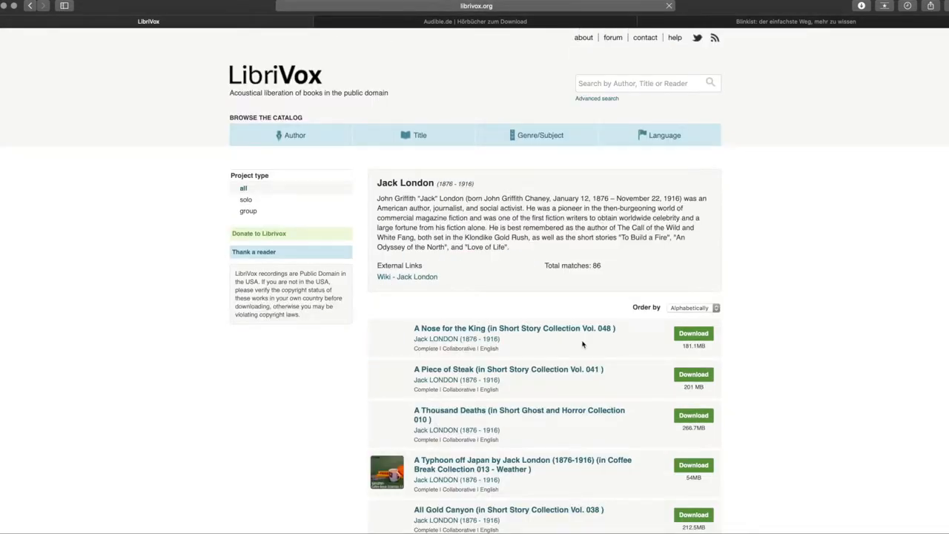
- Scroll down through Jack London's biography and his list of 86 recordings
scroll(down, 3)
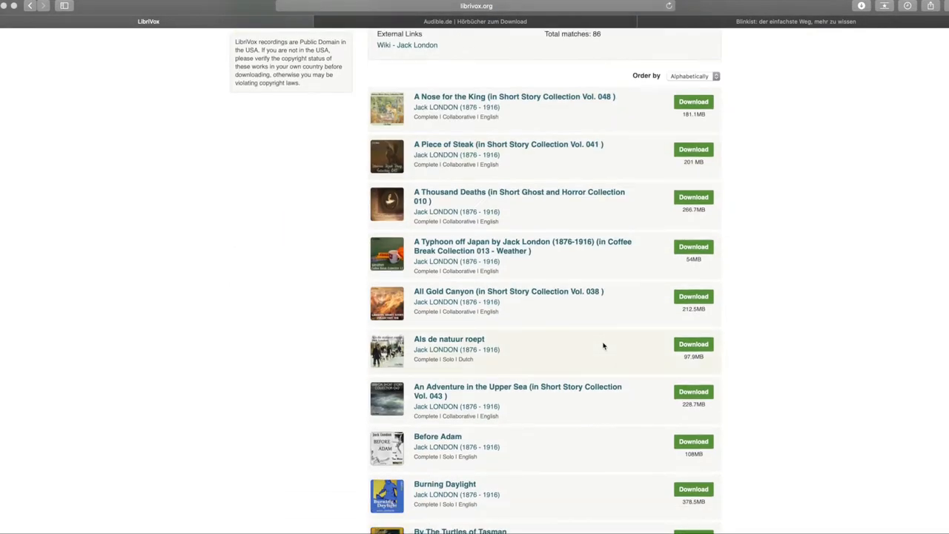
scroll(down, 3)
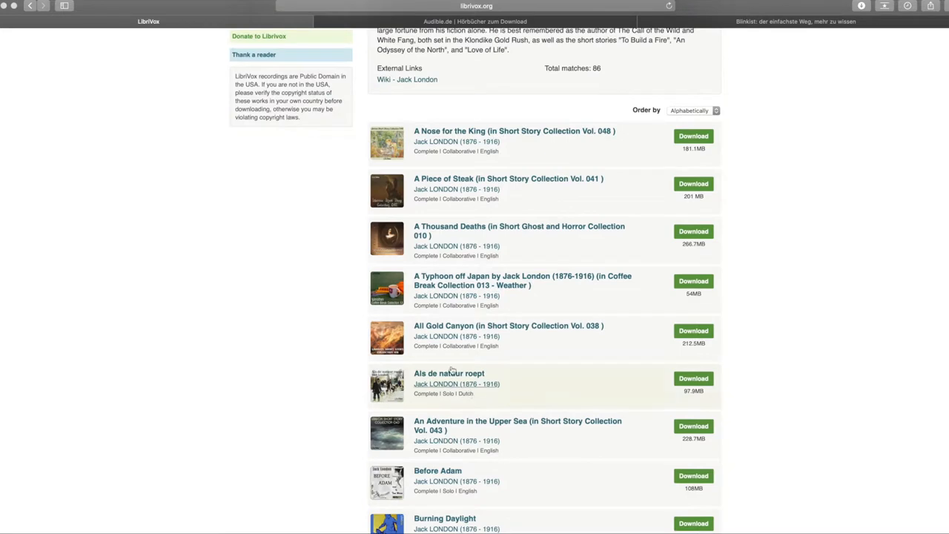
mouse_move(472, 414)
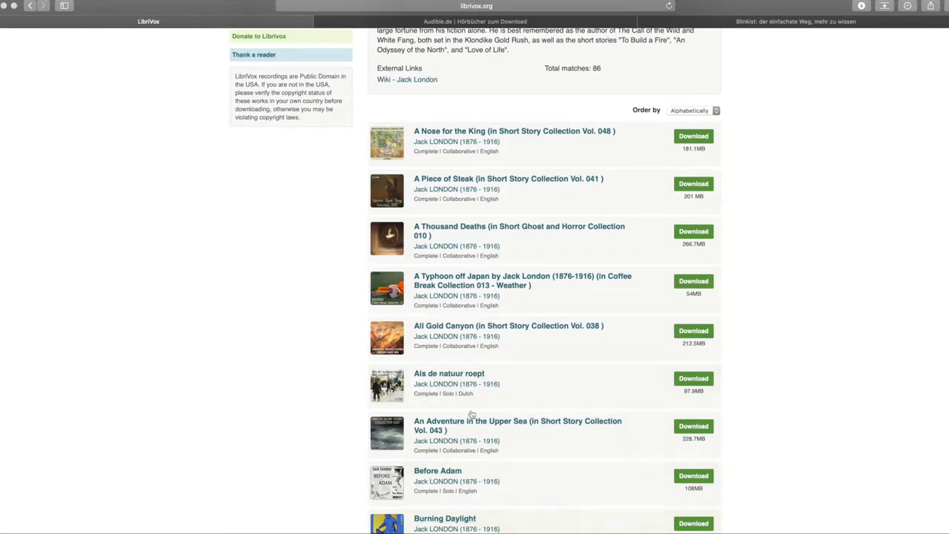
scroll(down, 3)
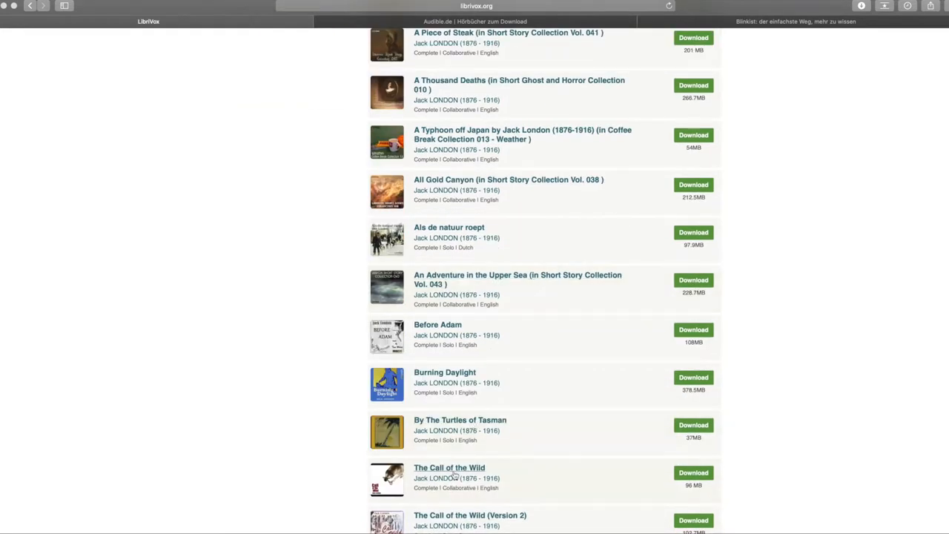
- Open The Call of the Wild's detail page, then move over to the Audible.de site
click(448, 467)
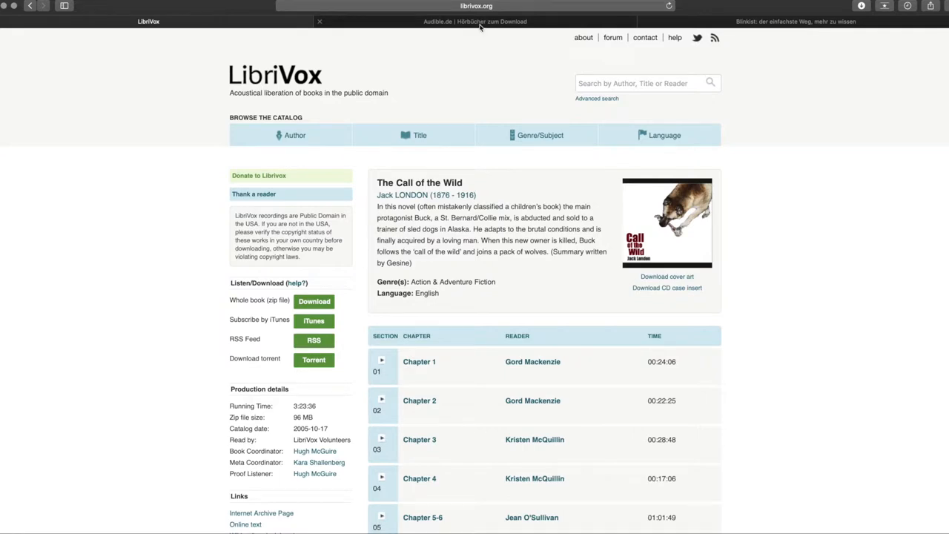
click(475, 21)
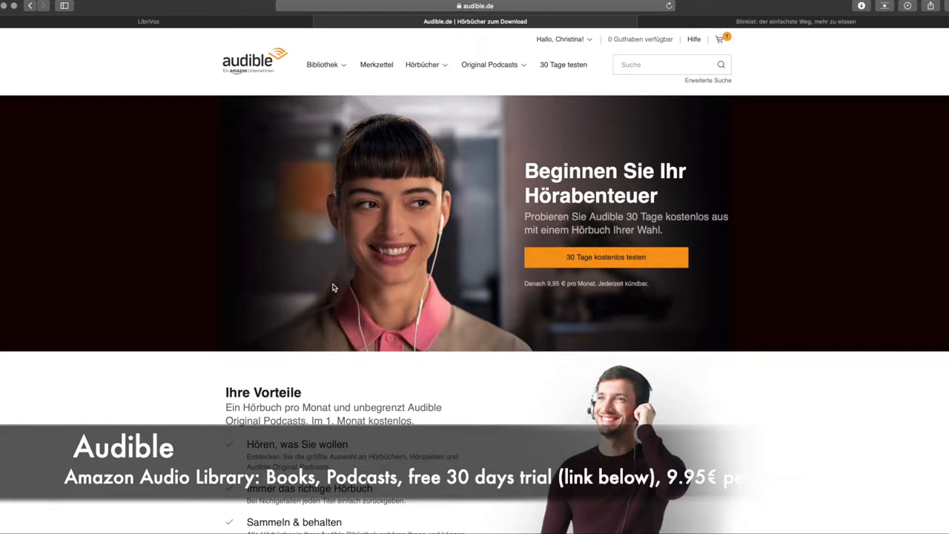
mouse_move(157, 307)
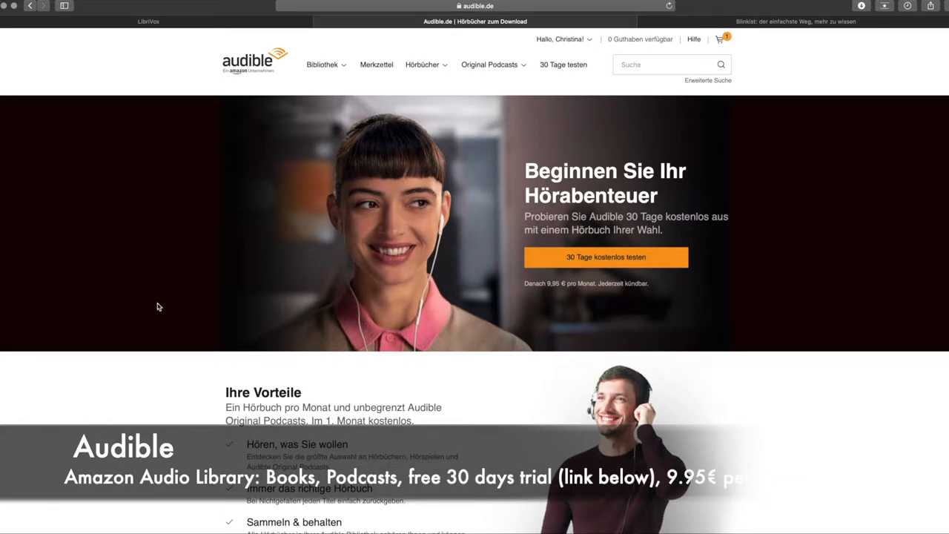
mouse_move(158, 228)
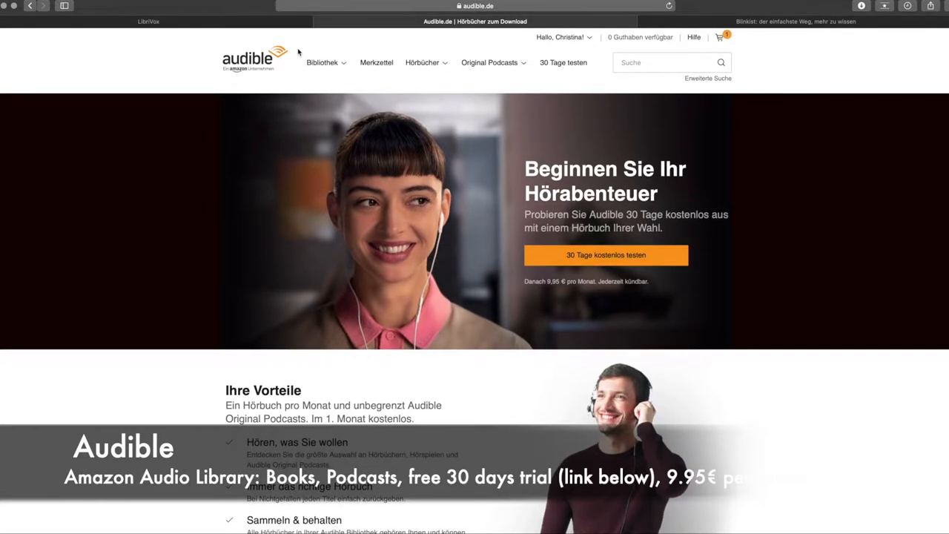
click(322, 63)
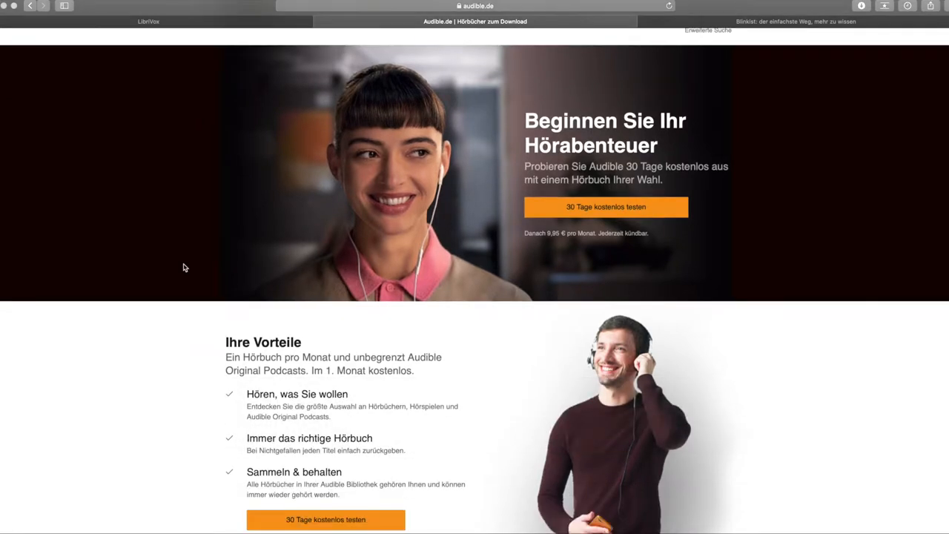
scroll(down, 3)
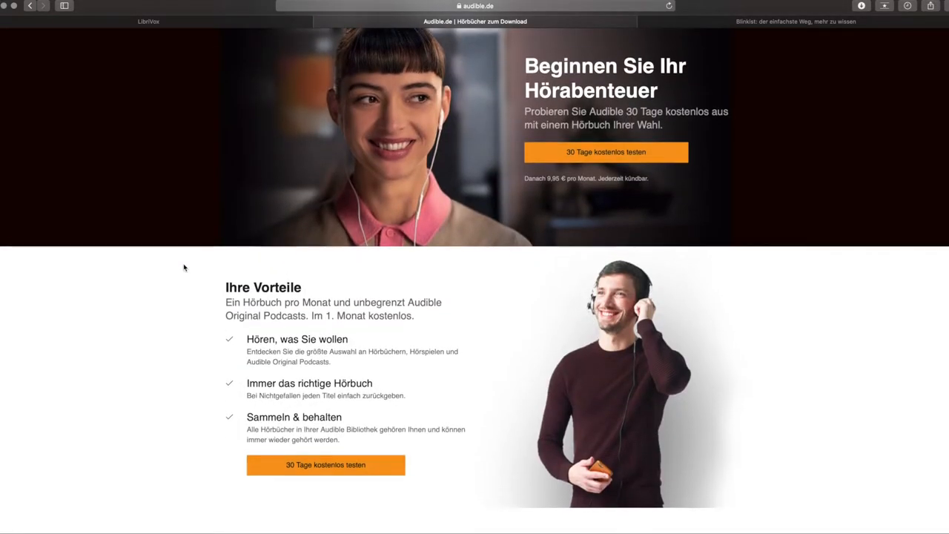
scroll(down, 3)
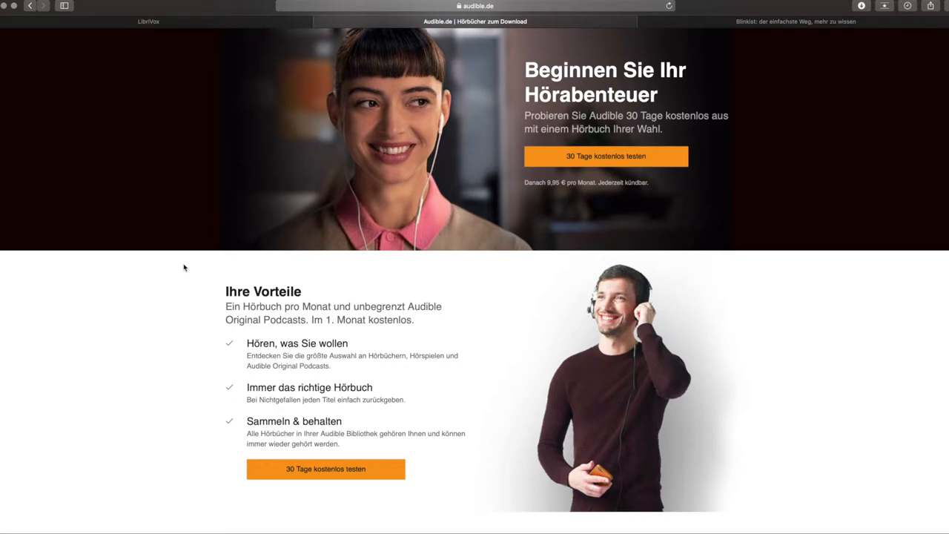
scroll(down, 3)
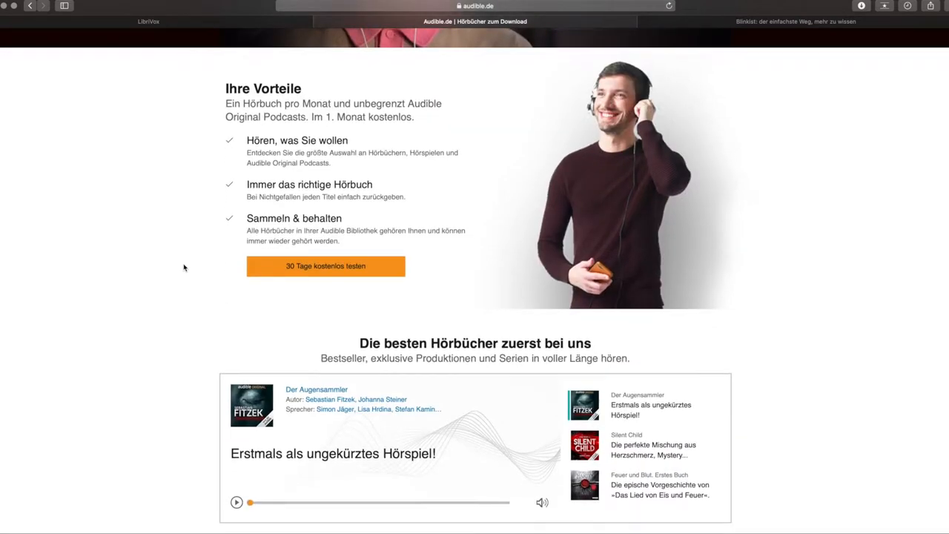
scroll(down, 3)
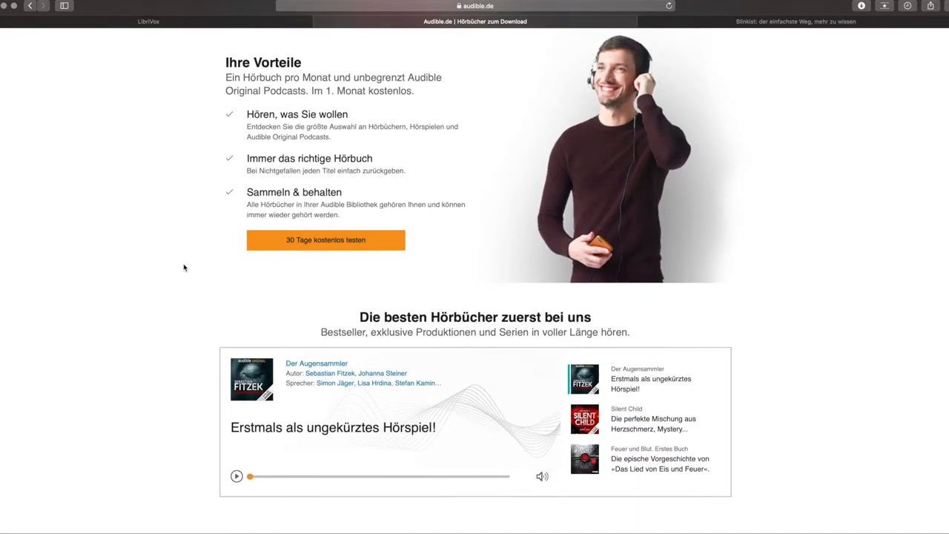
scroll(down, 3)
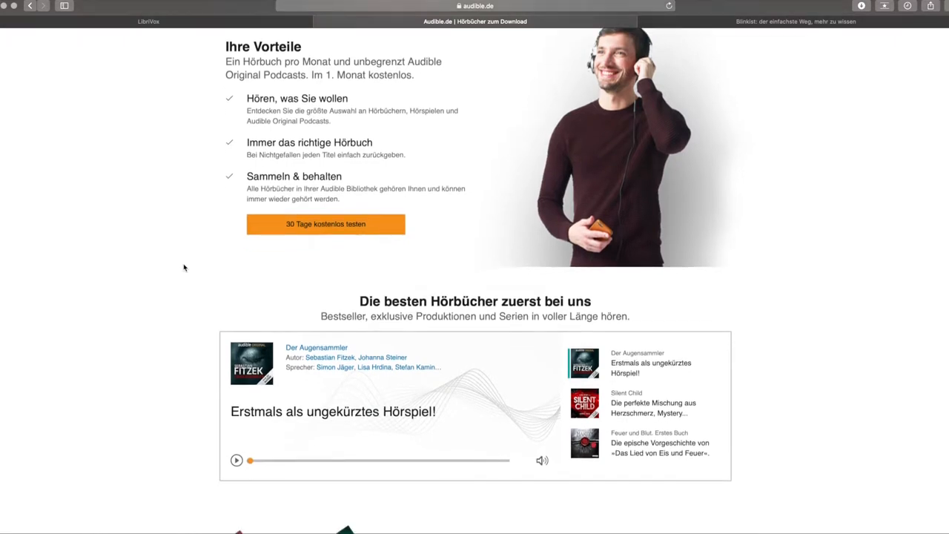
- Scroll the Audible.de homepage down to the one-month free trial offer and Amazon-based recommendations
scroll(down, 3)
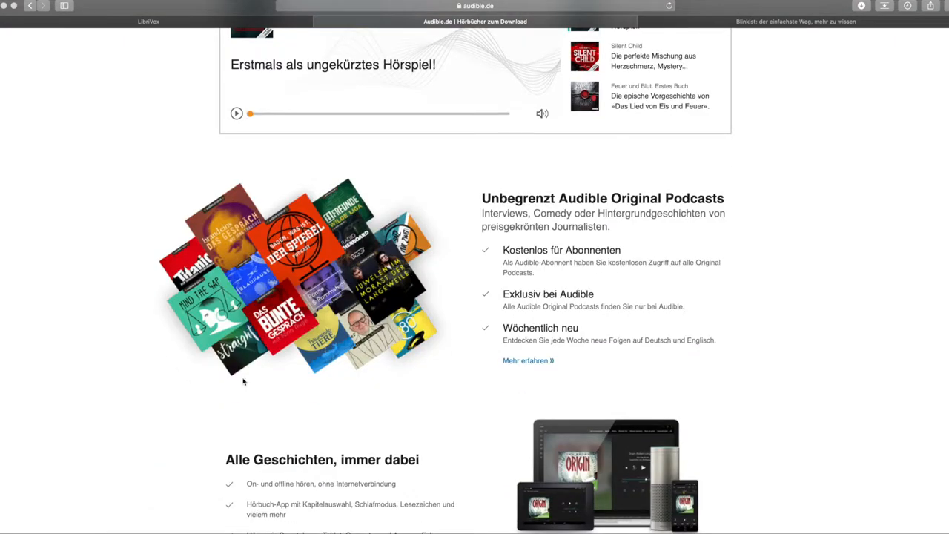
scroll(down, 3)
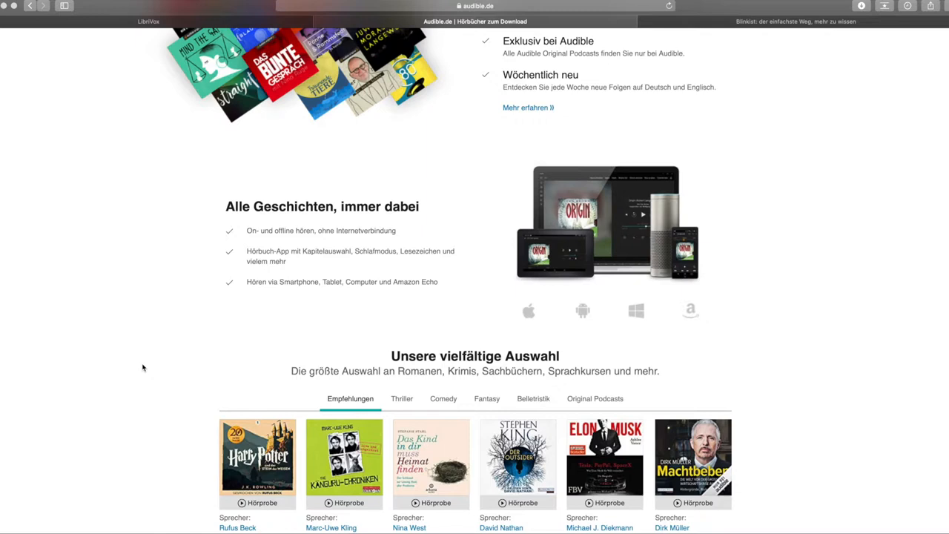
mouse_move(380, 201)
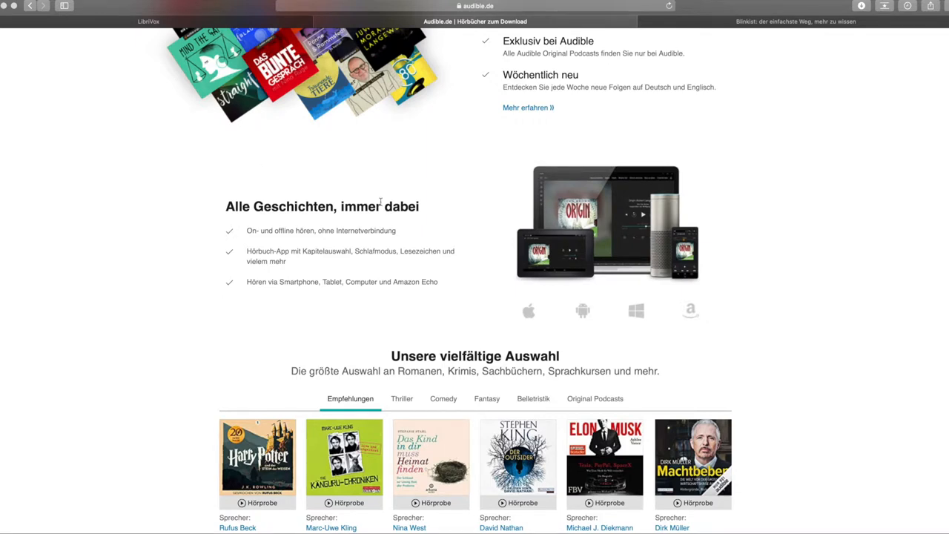
mouse_move(739, 196)
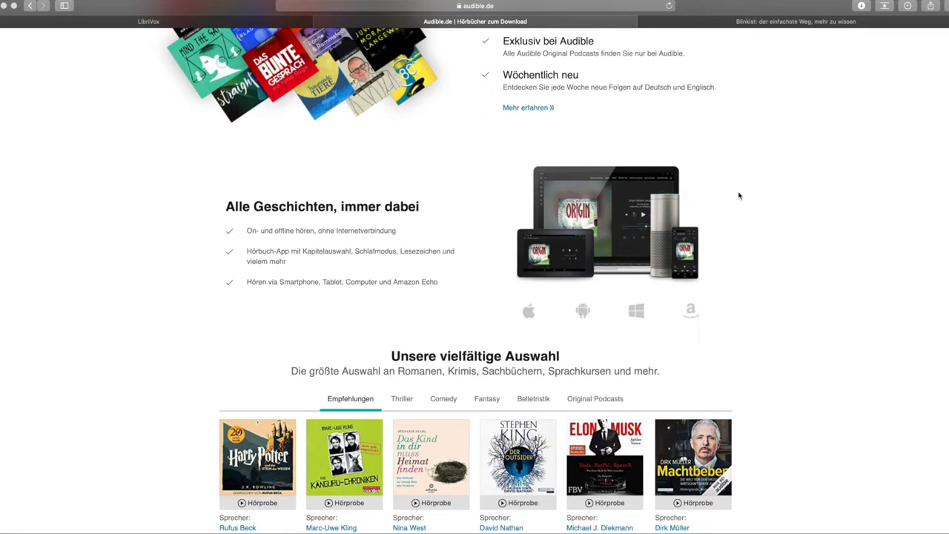
mouse_move(730, 198)
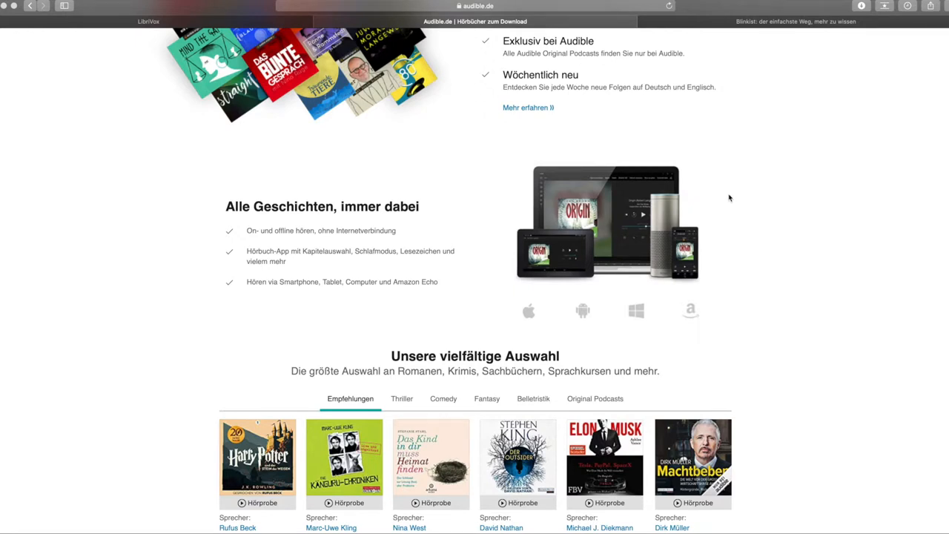
mouse_move(694, 220)
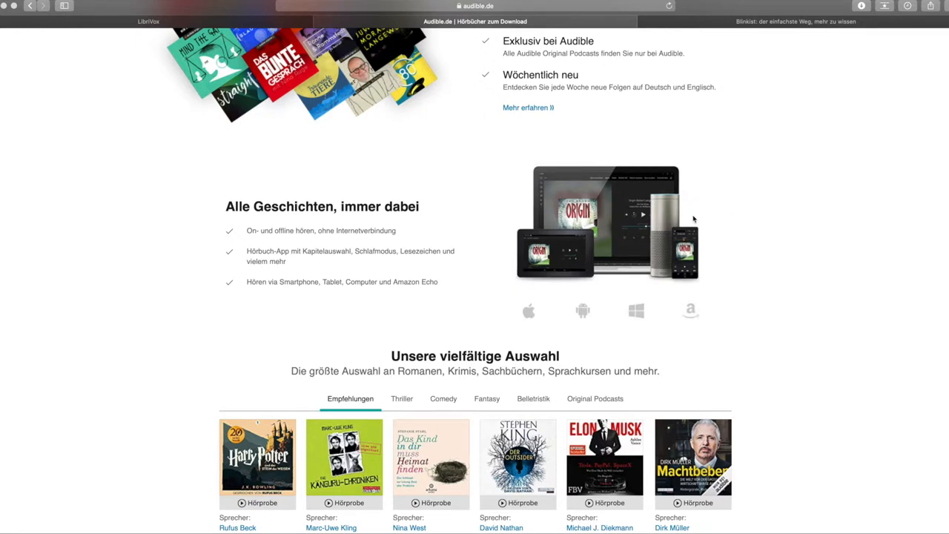
mouse_move(647, 312)
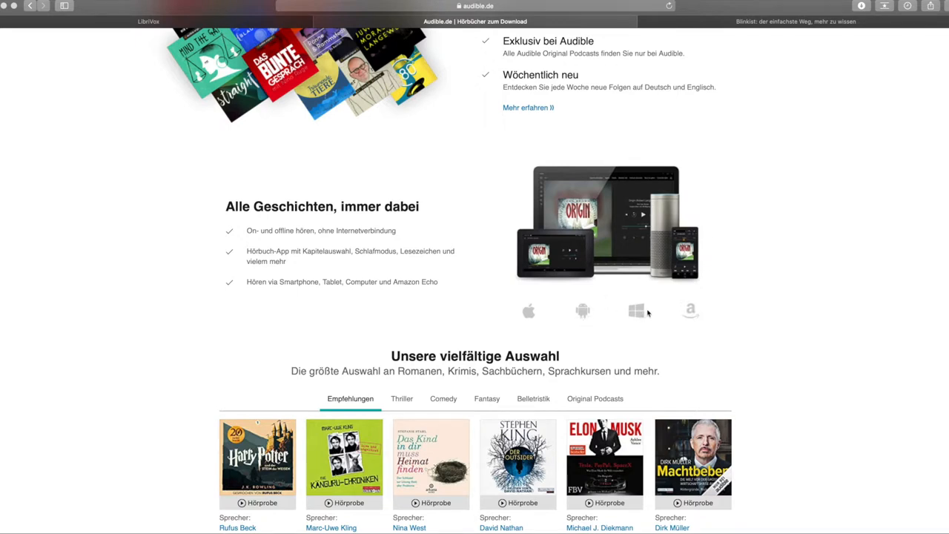
mouse_move(685, 313)
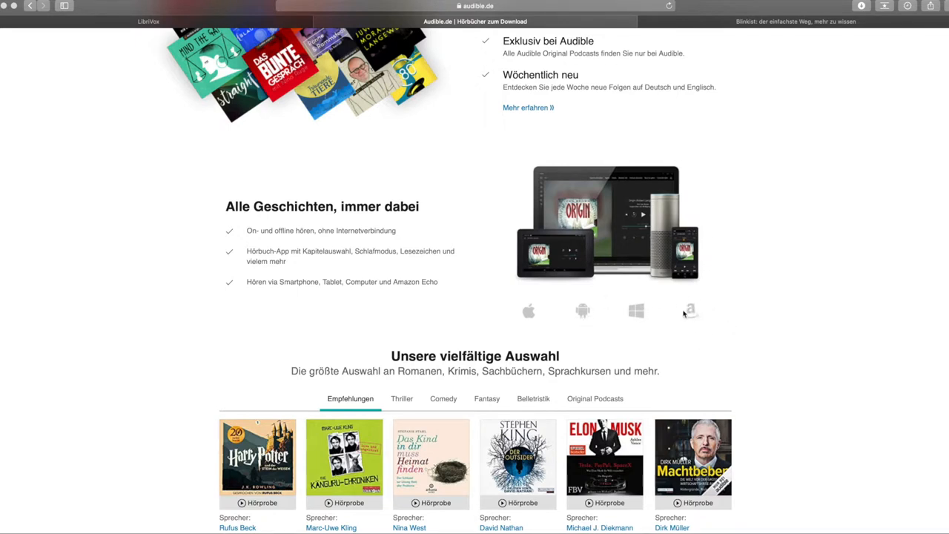
mouse_move(753, 316)
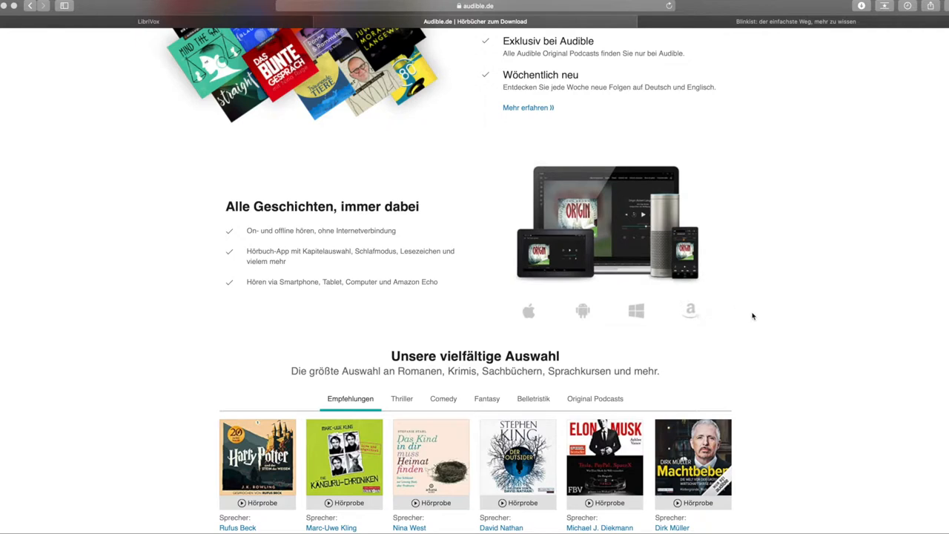
mouse_move(797, 320)
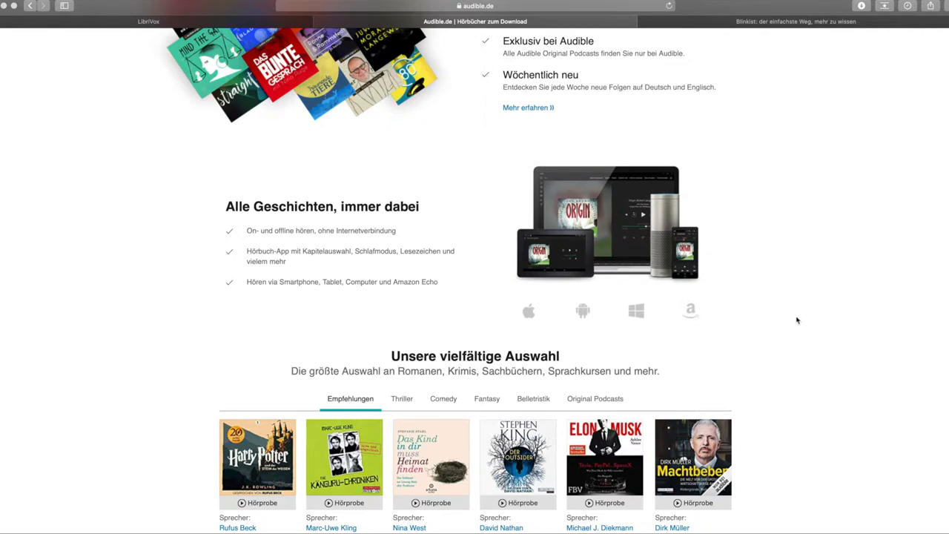
scroll(down, 3)
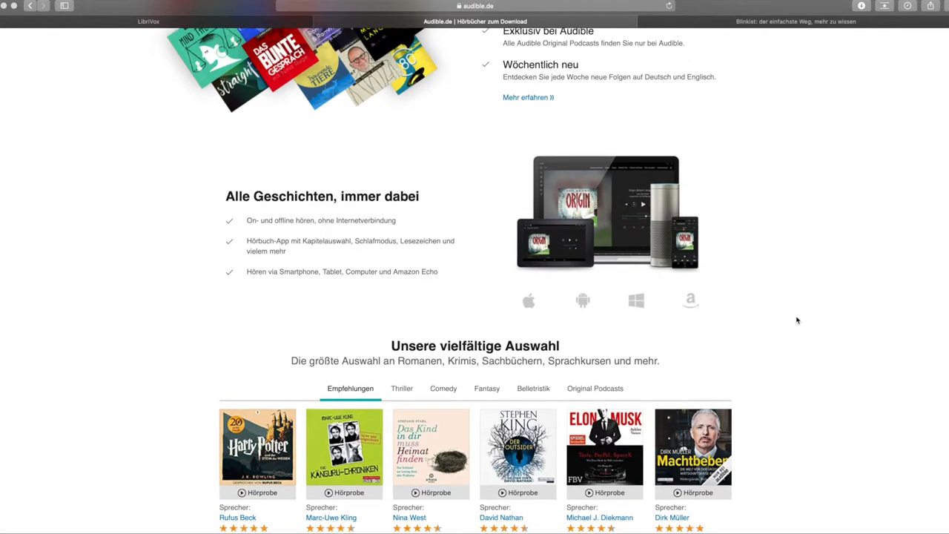
scroll(down, 3)
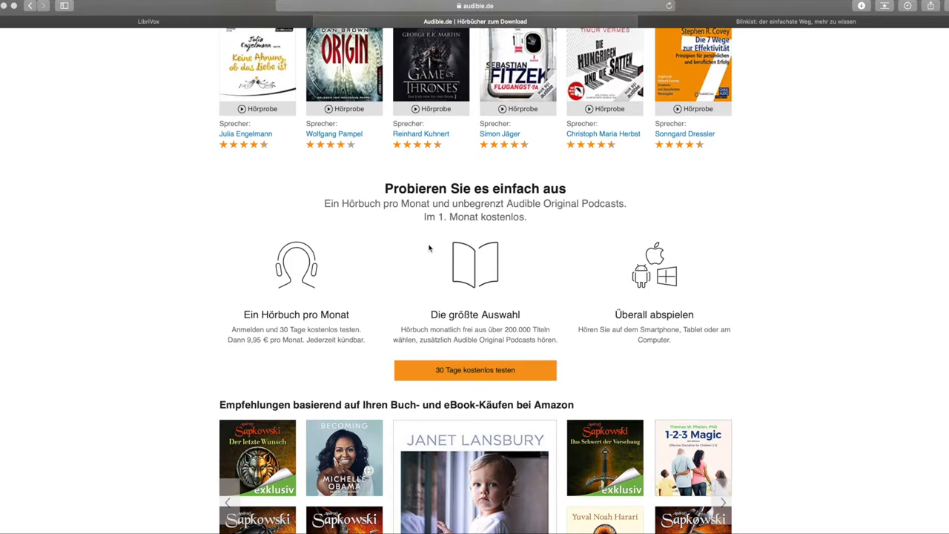
mouse_move(327, 339)
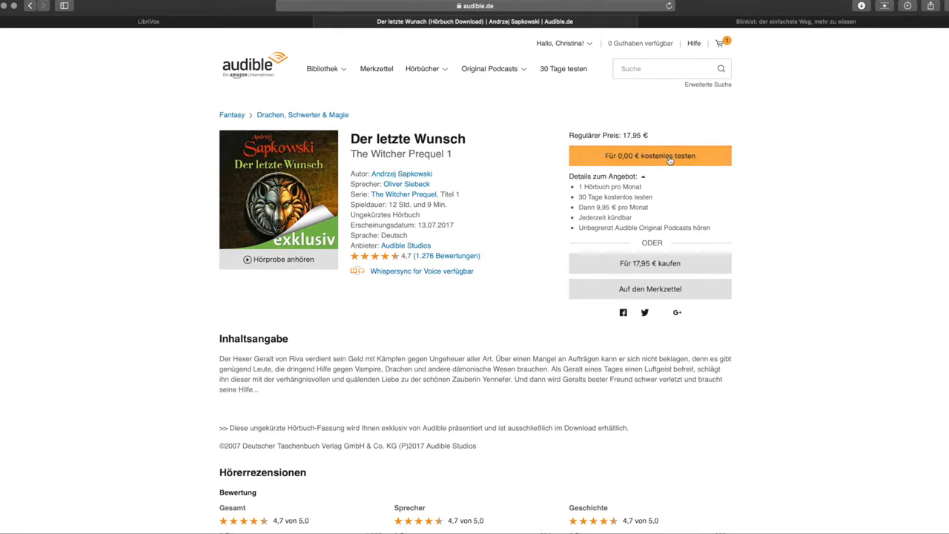
mouse_move(667, 156)
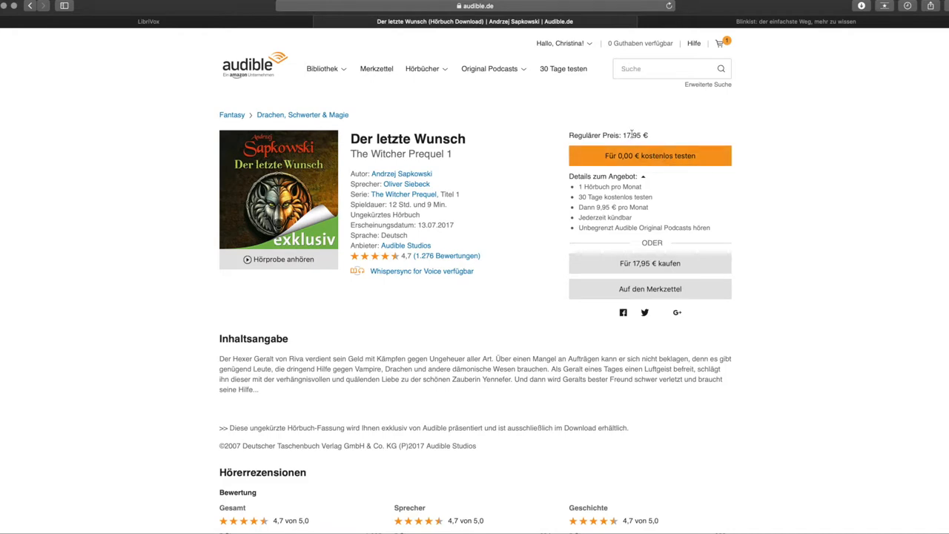
mouse_move(36, 16)
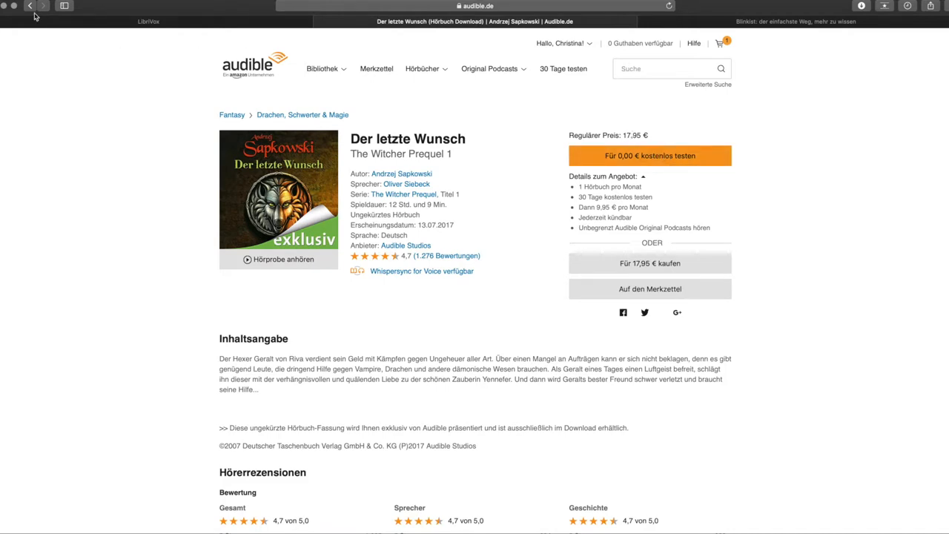
- Return to the top of the Audible homepage and switch to the Blinkist tab
scroll(down, 3)
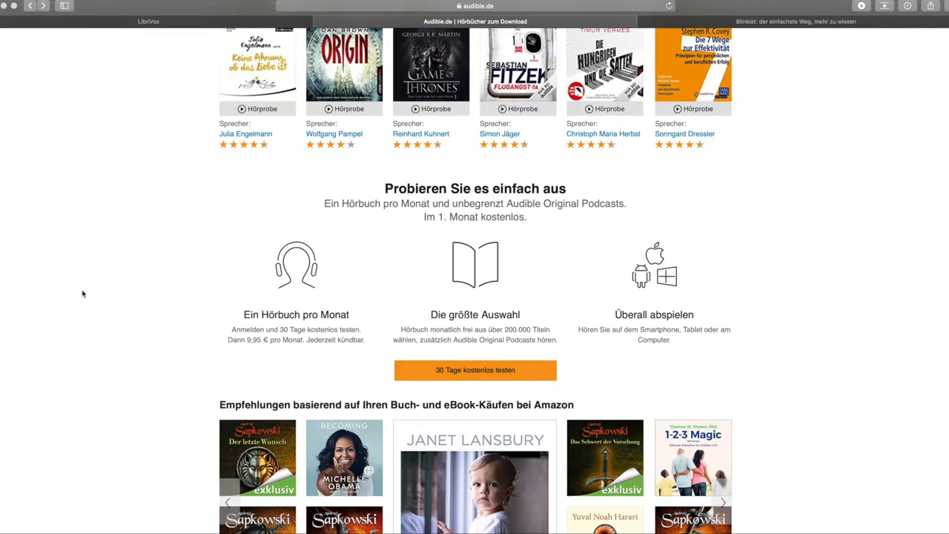
scroll(up, 3)
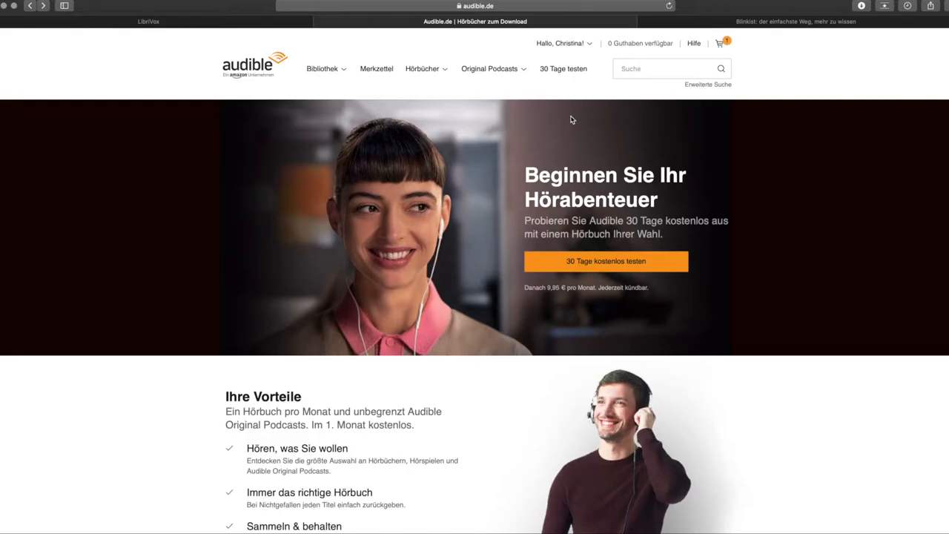
click(794, 20)
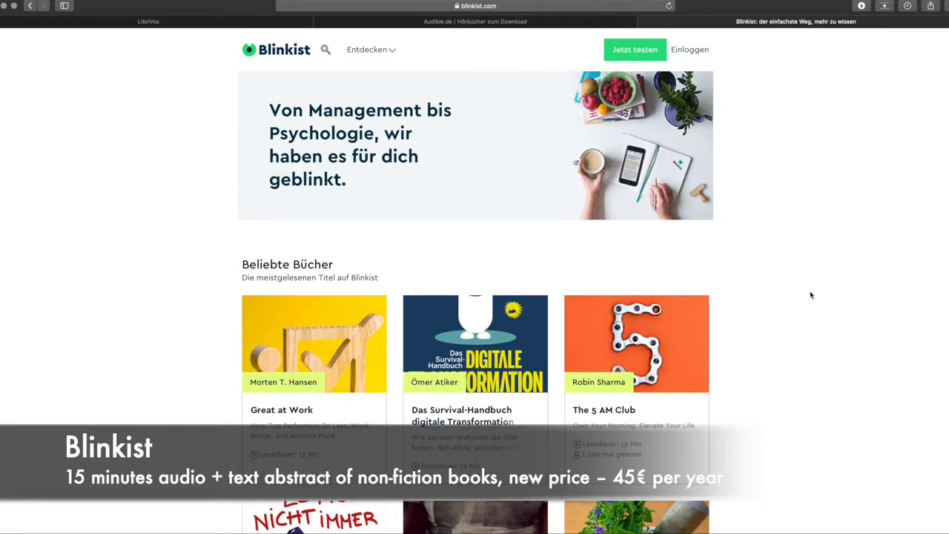
mouse_move(823, 269)
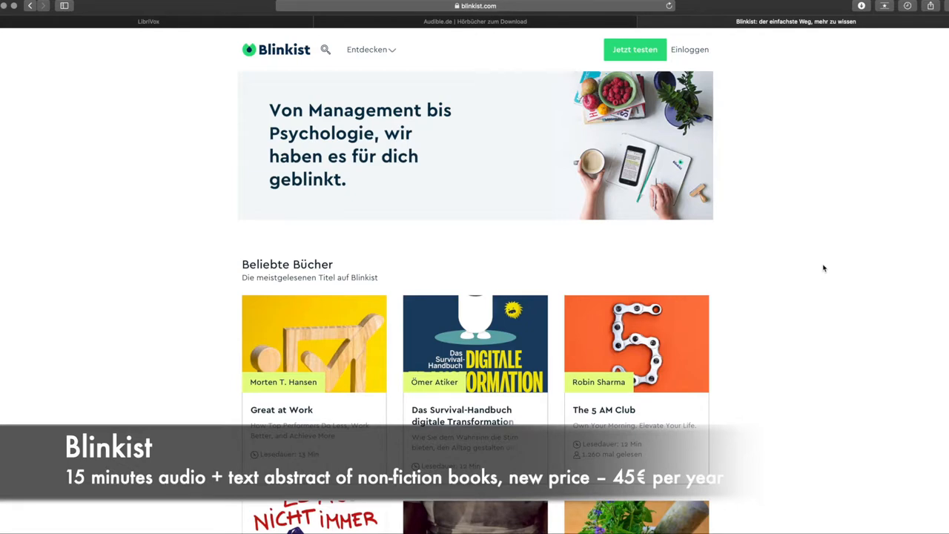
mouse_move(780, 327)
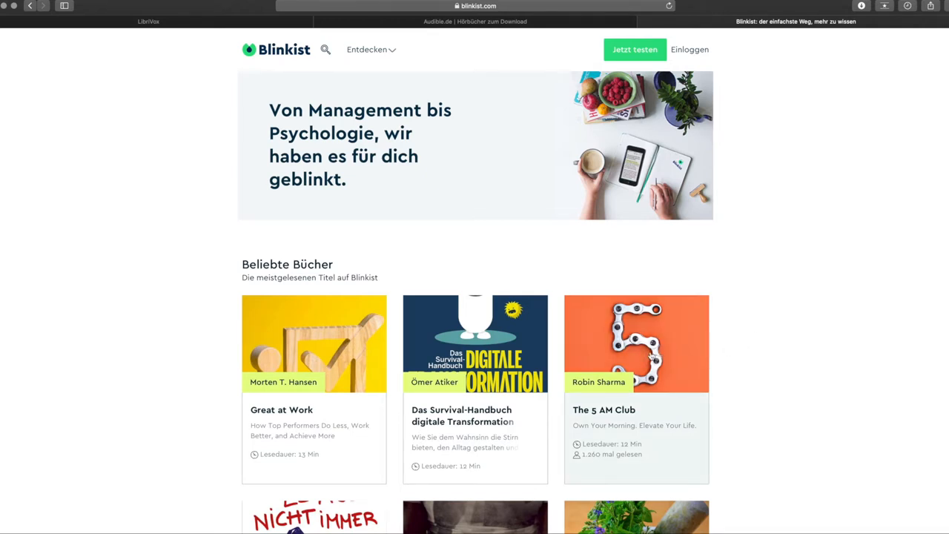
- Scroll the Blinkist homepage past Beliebte Bücher down to this month's Spotlight titles
scroll(down, 3)
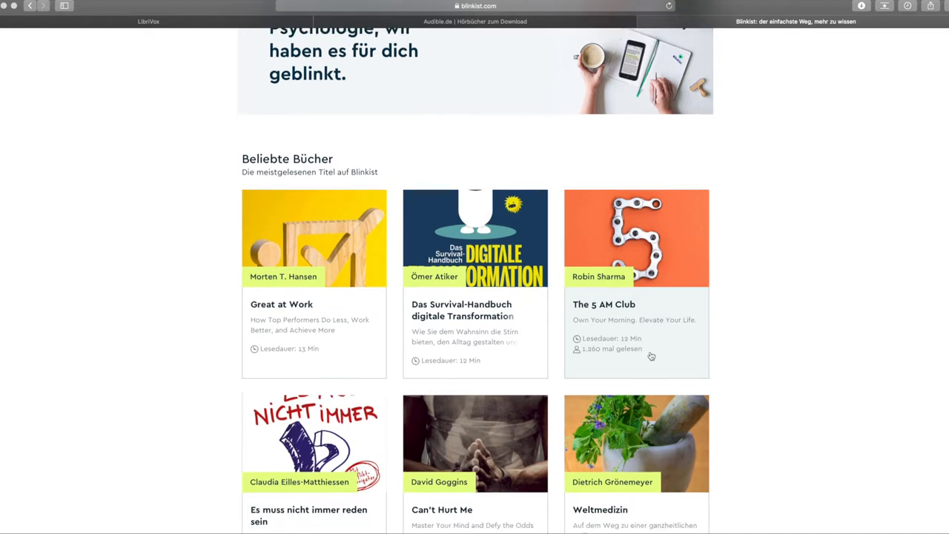
scroll(down, 3)
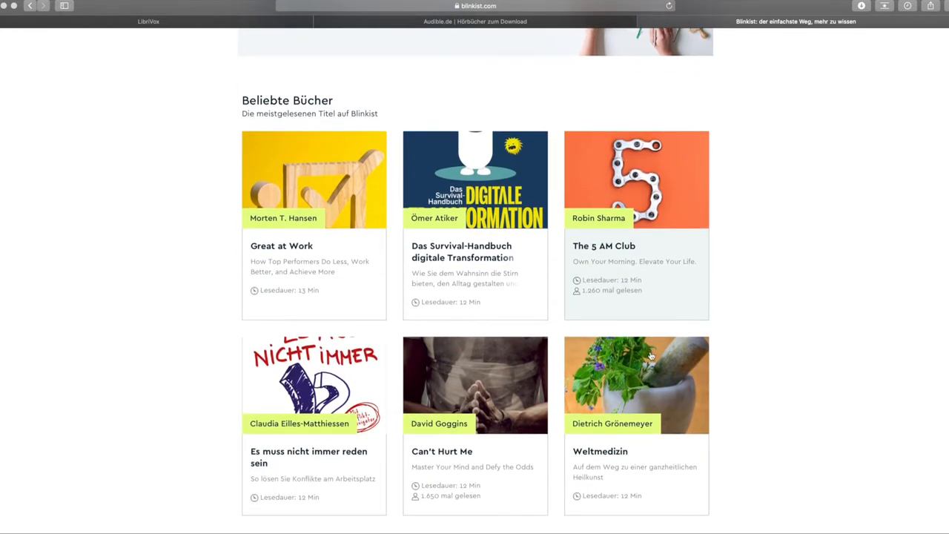
scroll(down, 3)
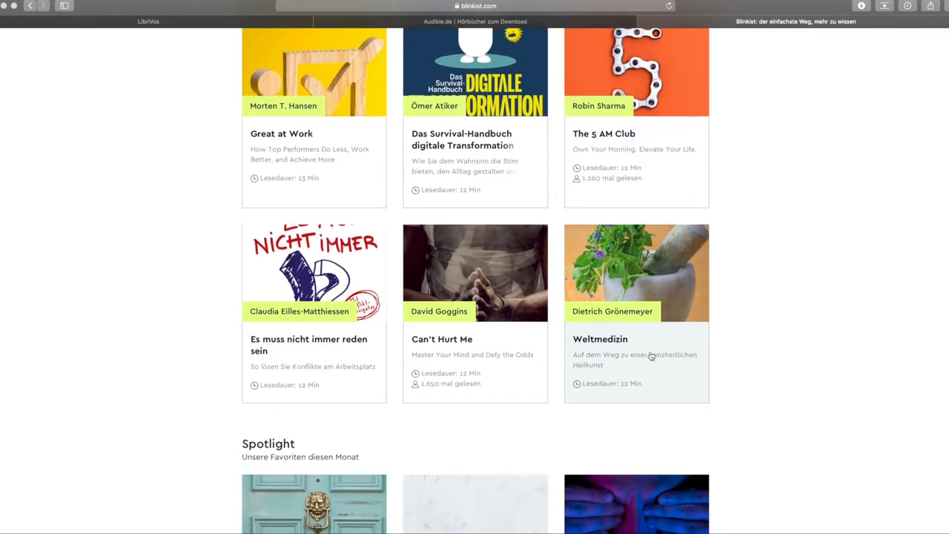
scroll(down, 3)
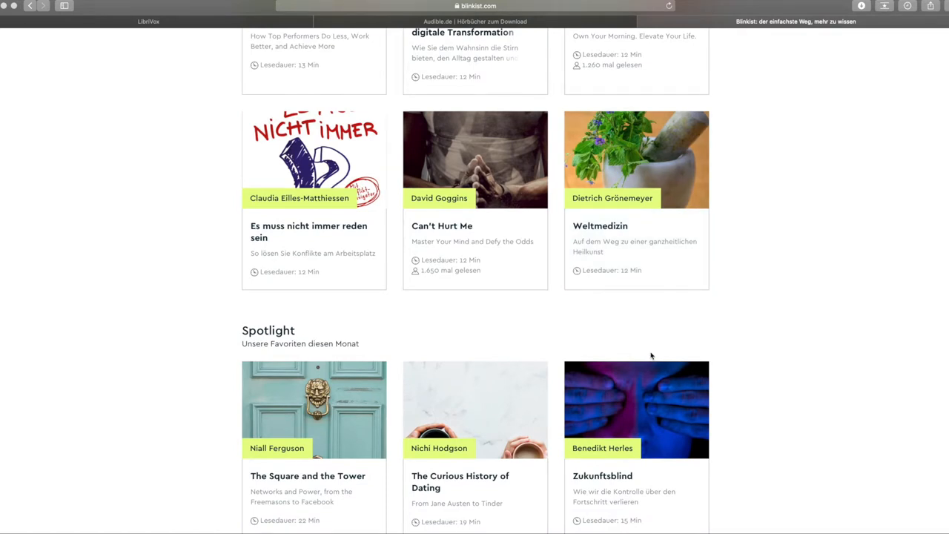
scroll(up, 3)
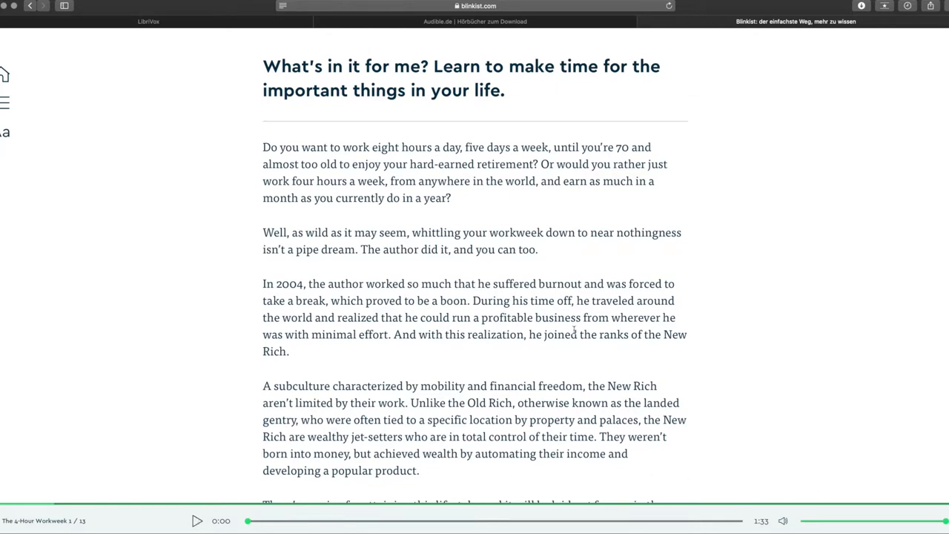
mouse_move(215, 166)
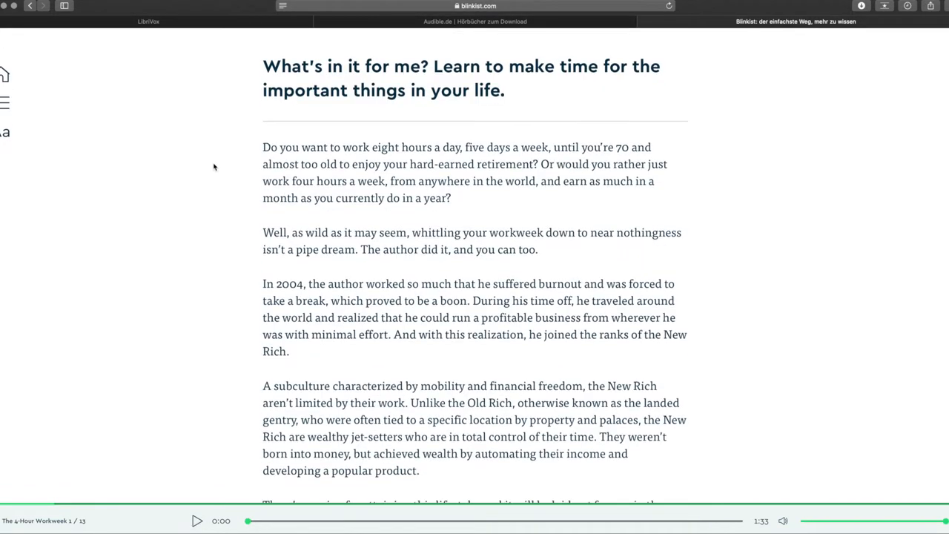
- Advance The 4-Hour Workweek summary chapter by chapter to its third of 13 chapters
scroll(down, 3)
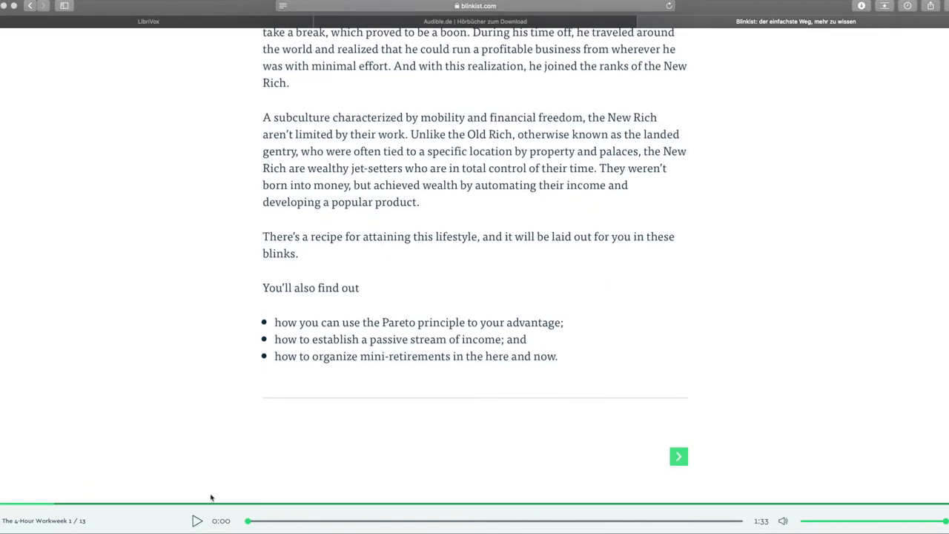
click(678, 457)
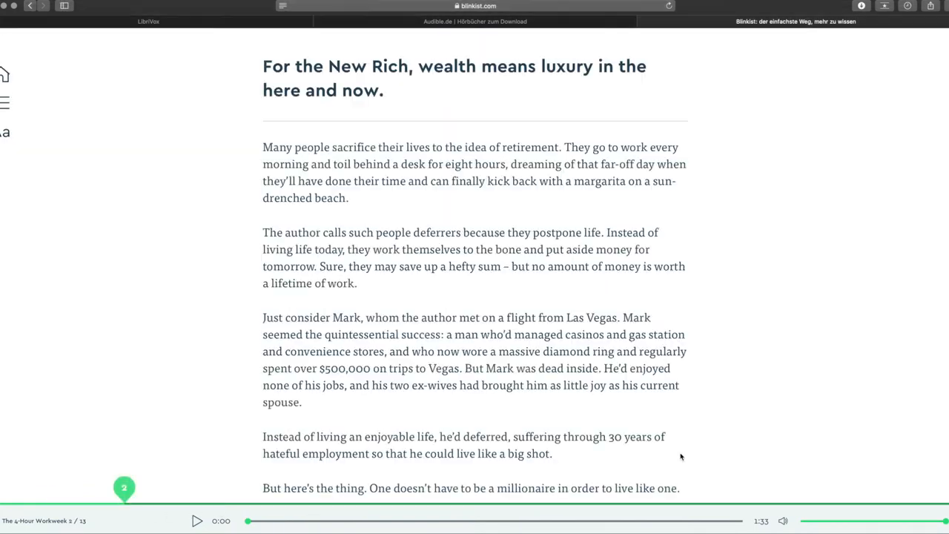
click(679, 456)
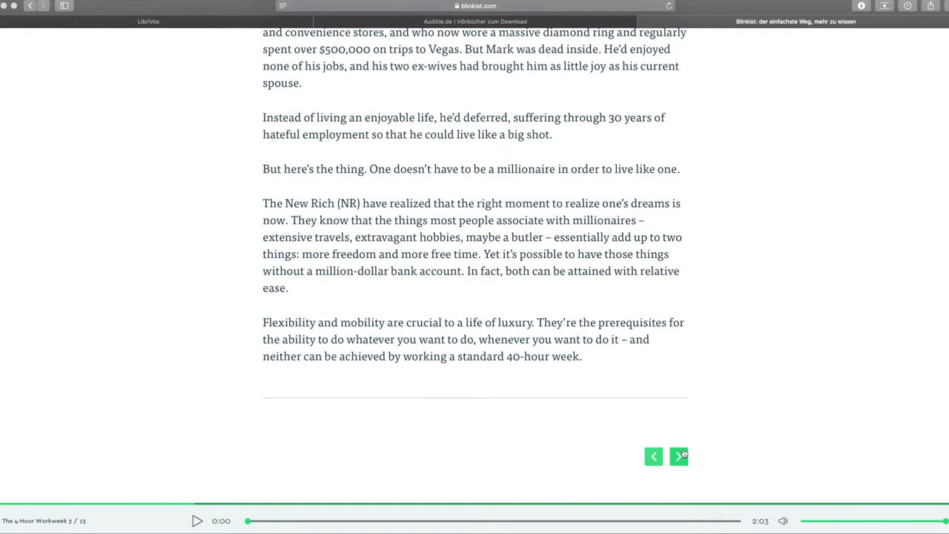
click(677, 452)
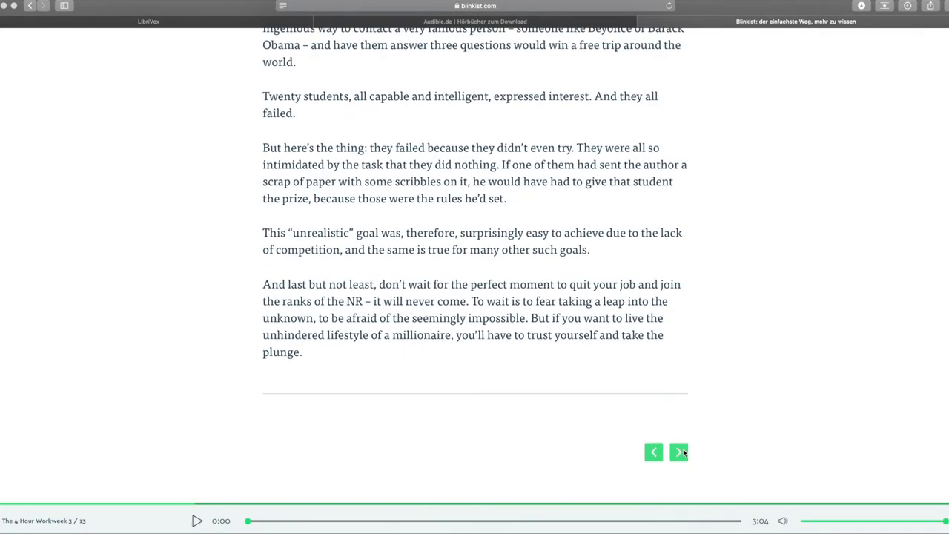
click(678, 451)
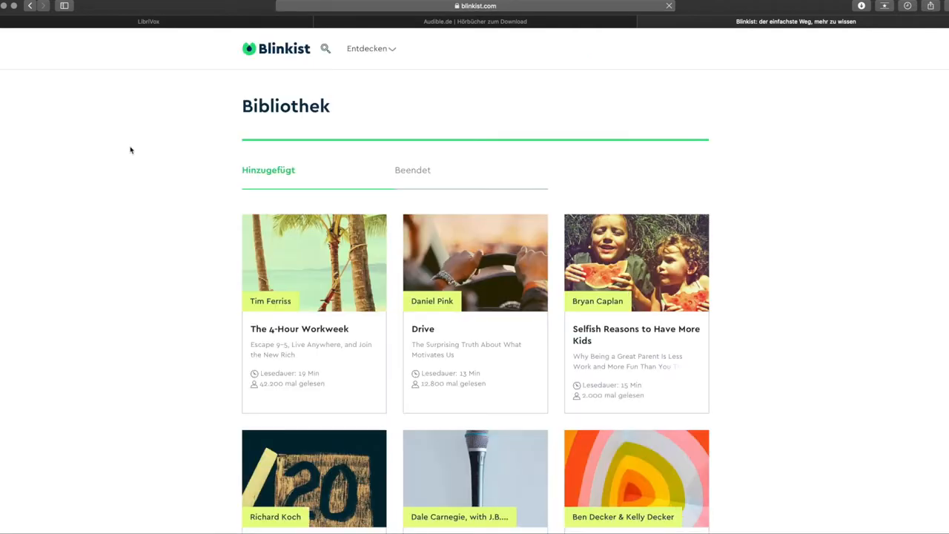
- Scroll through the added books in Blinkist's Bibliothek
scroll(down, 3)
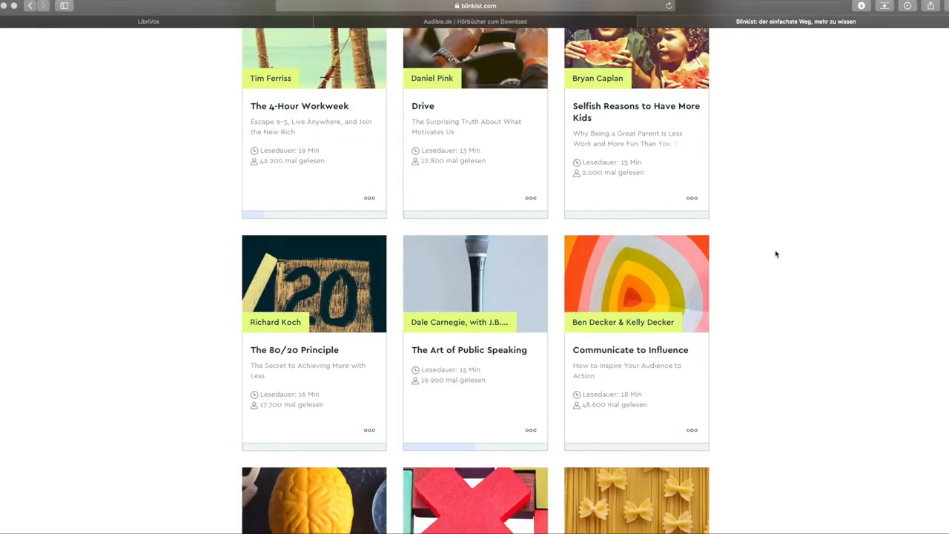
scroll(down, 3)
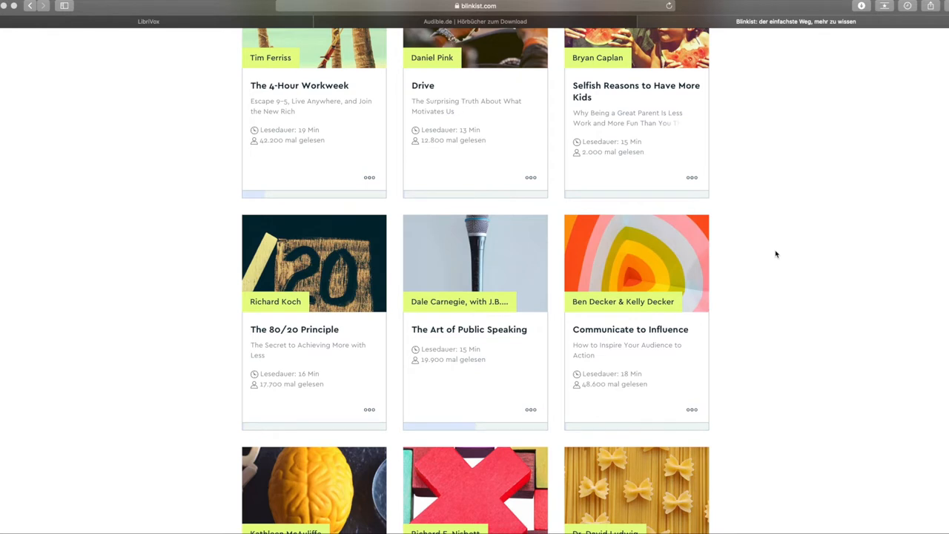
scroll(down, 3)
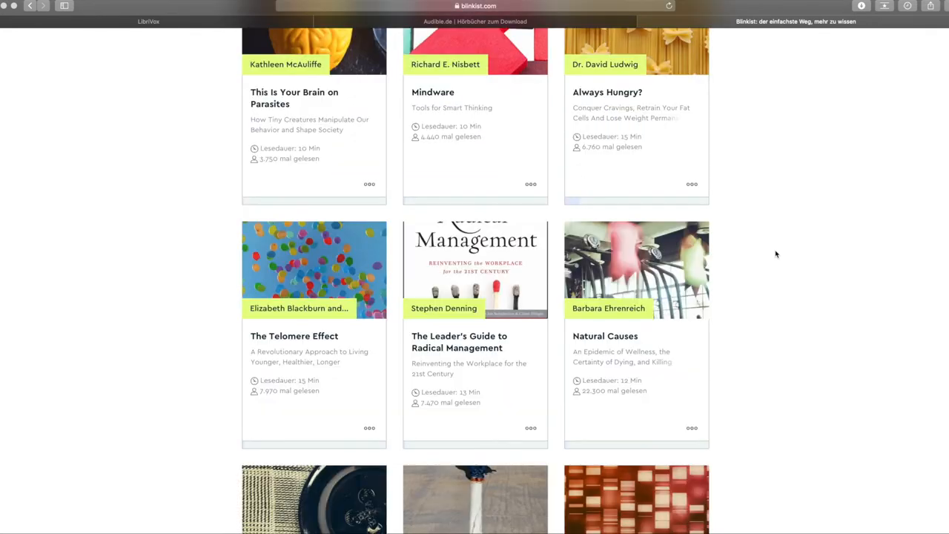
scroll(down, 3)
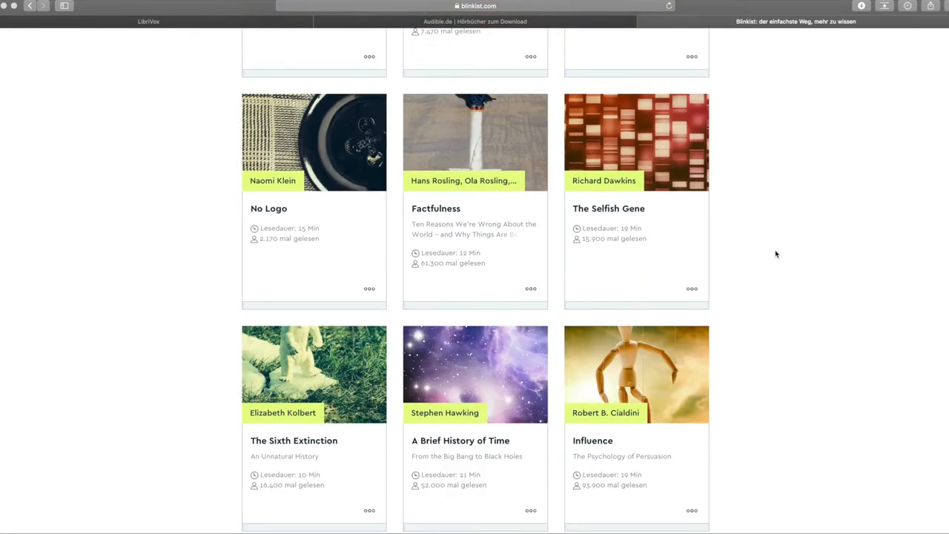
- Choose Kreativität from the Entdecken category list to show its popular books
click(366, 48)
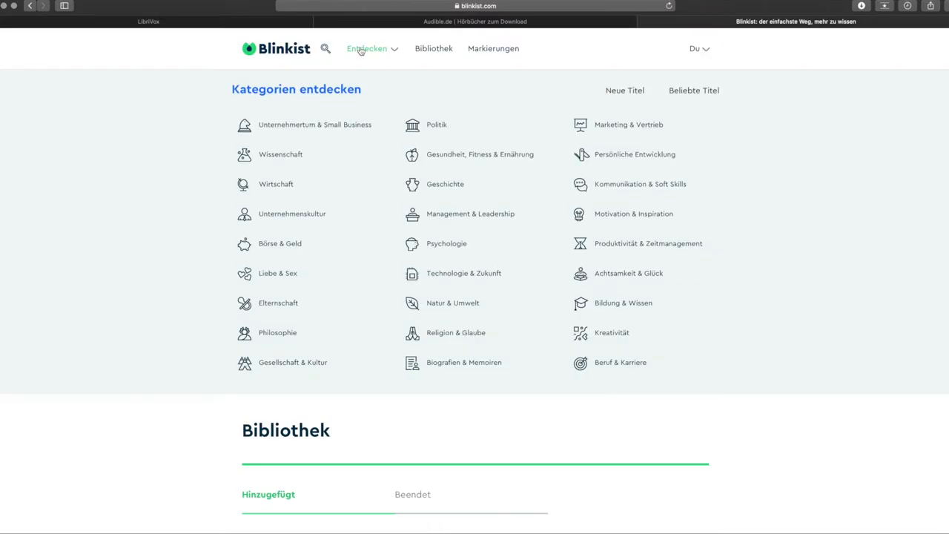
scroll(down, 3)
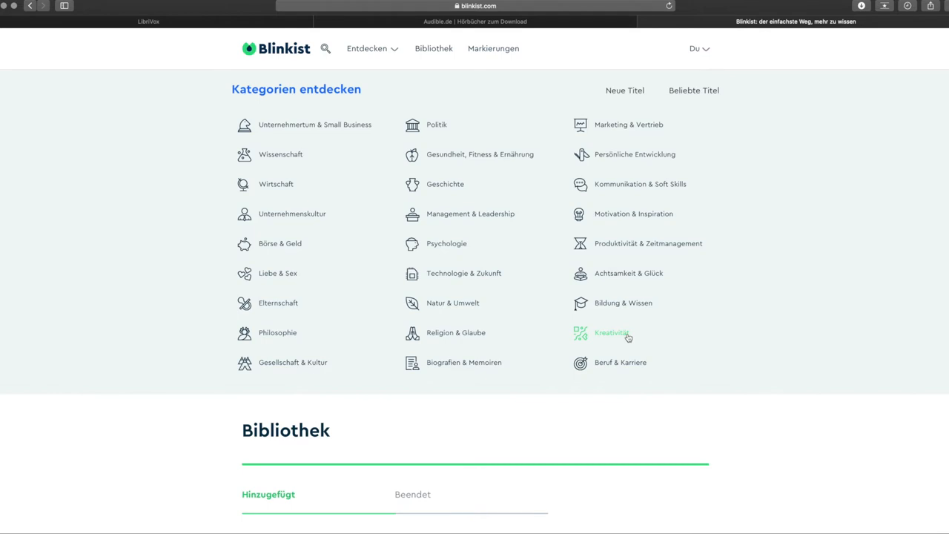
click(610, 332)
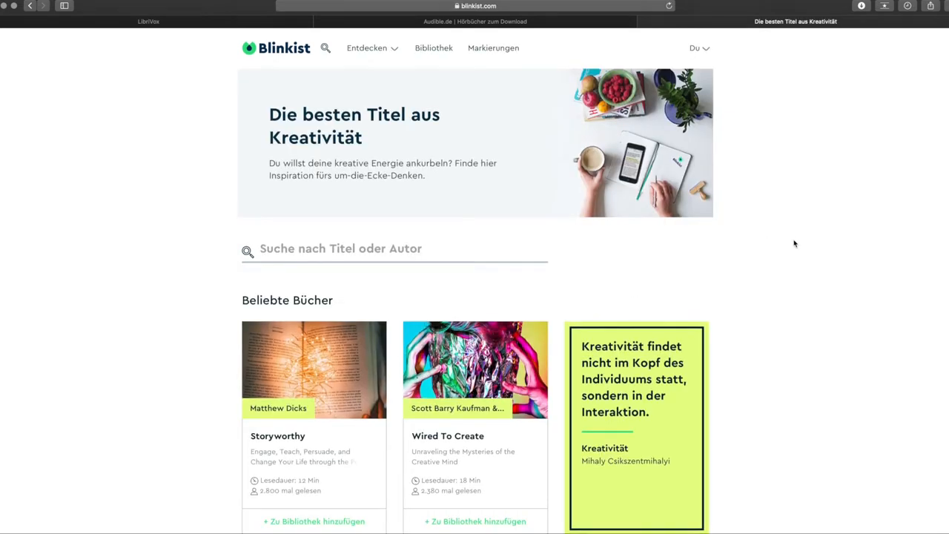
scroll(down, 3)
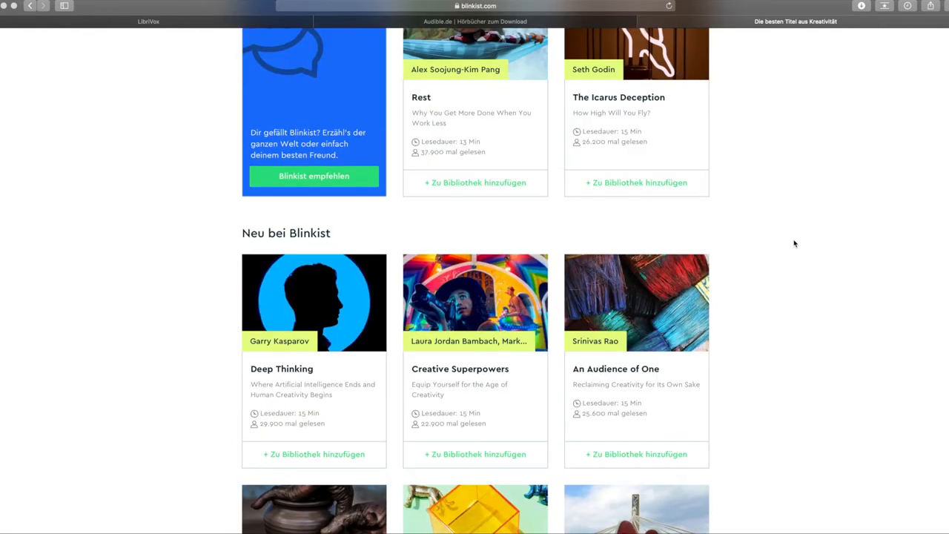
scroll(up, 3)
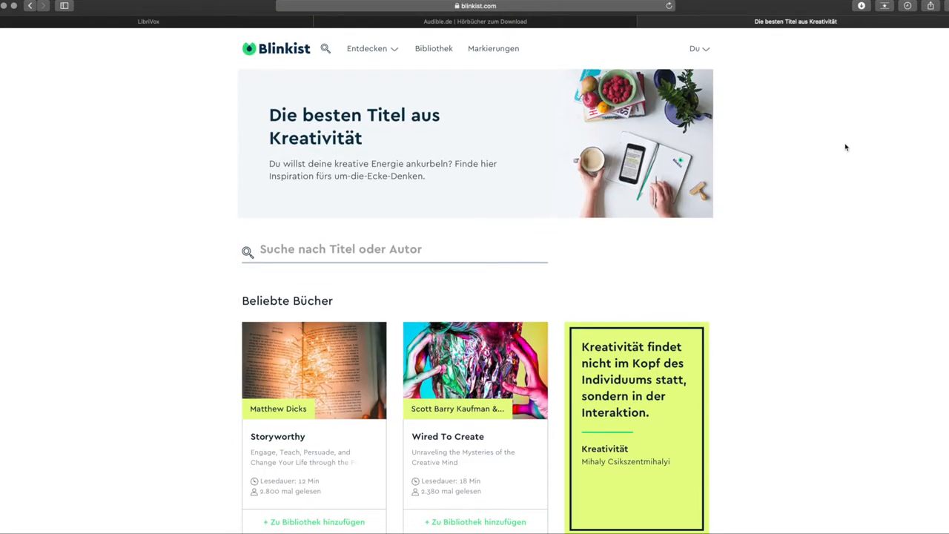
mouse_move(816, 219)
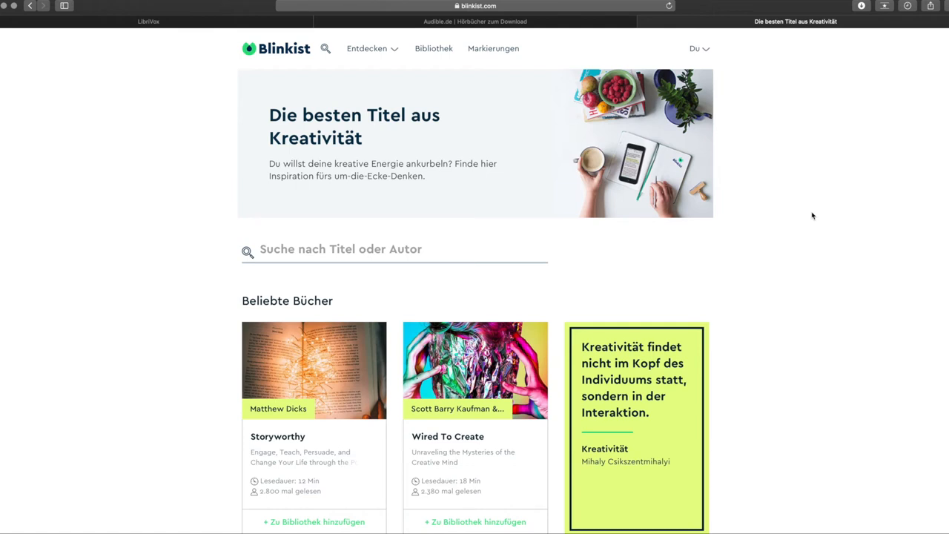
mouse_move(777, 294)
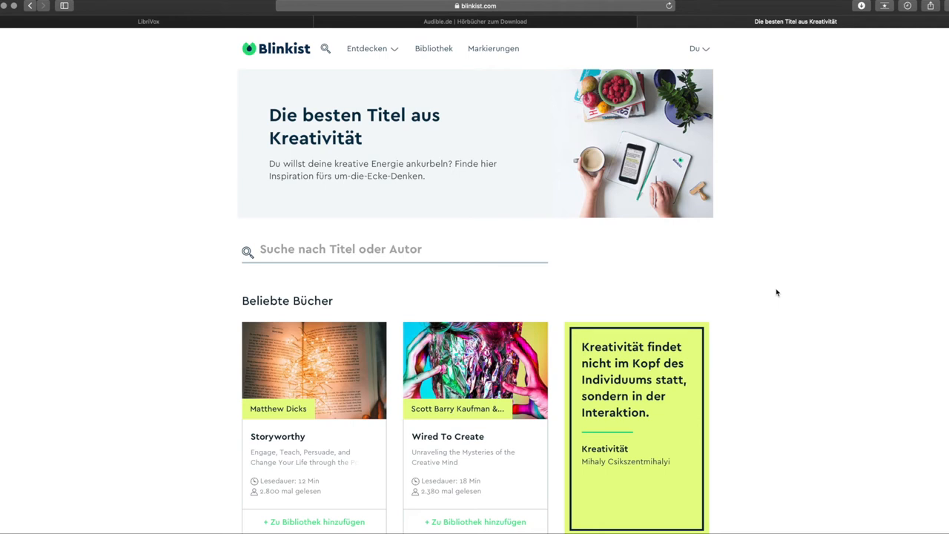
mouse_move(768, 255)
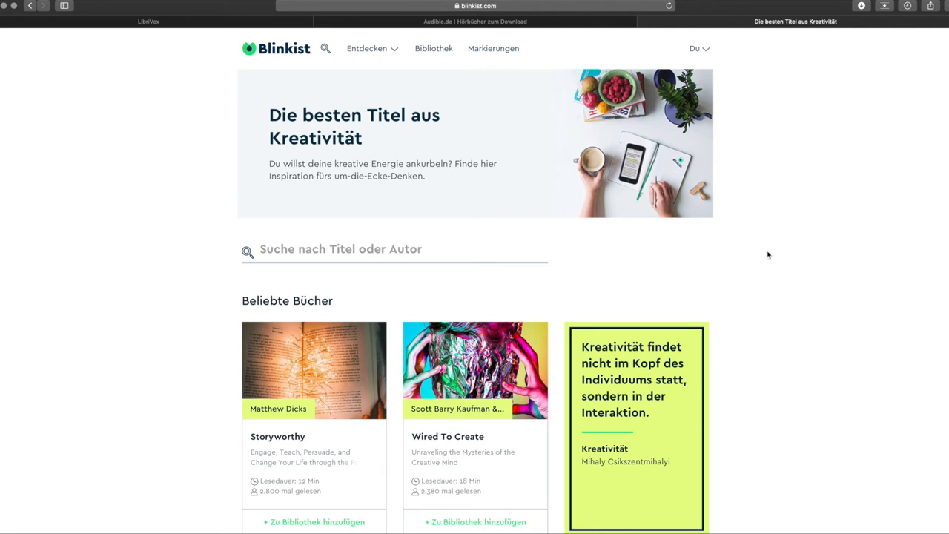